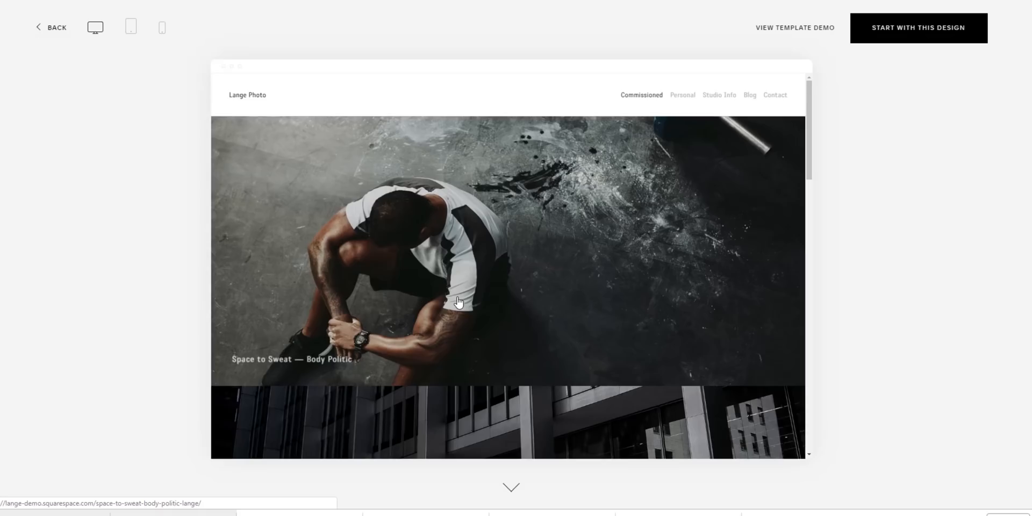
{"action": "scroll", "scroll_direction": "down", "scroll_amount": 3}
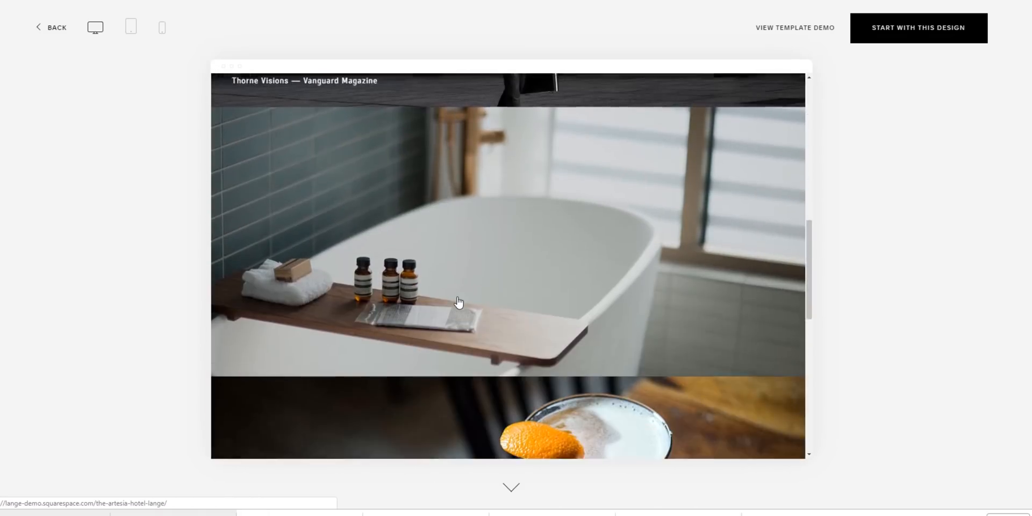